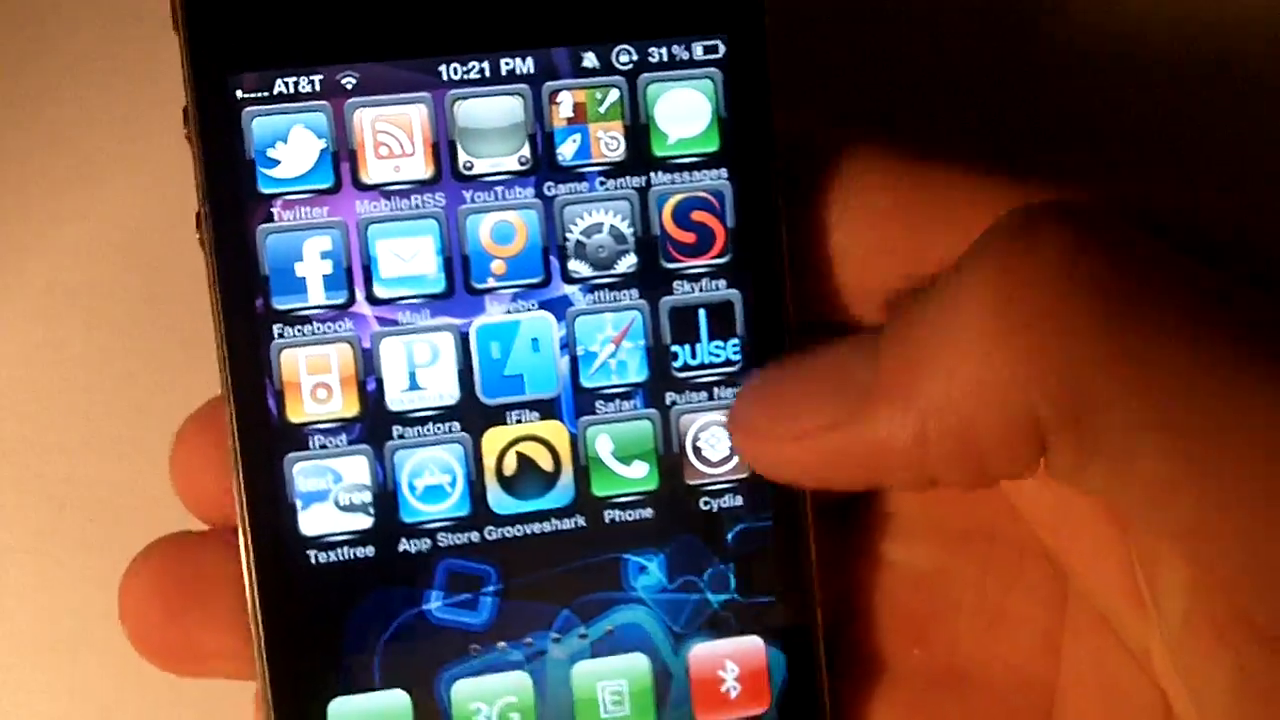
{"action": "scroll", "scroll_direction": "left", "scroll_amount": 3}
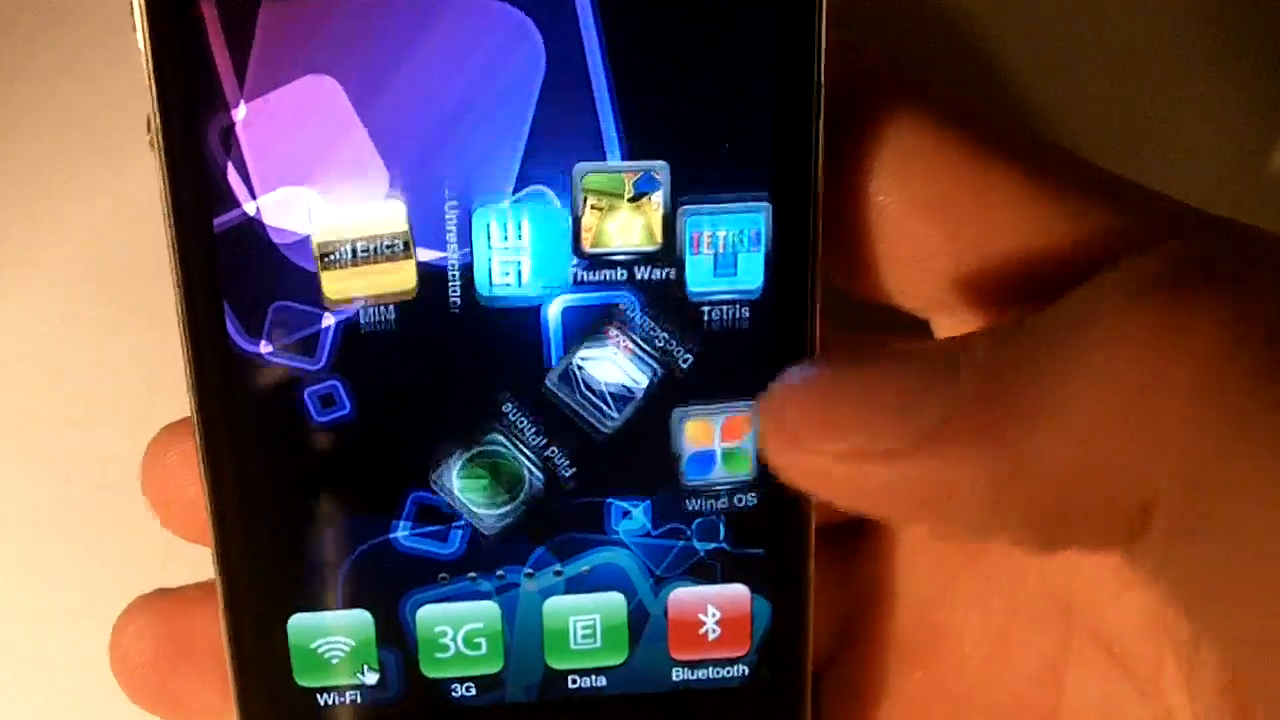
{"action": "left_click", "coordinate": [728, 250]}
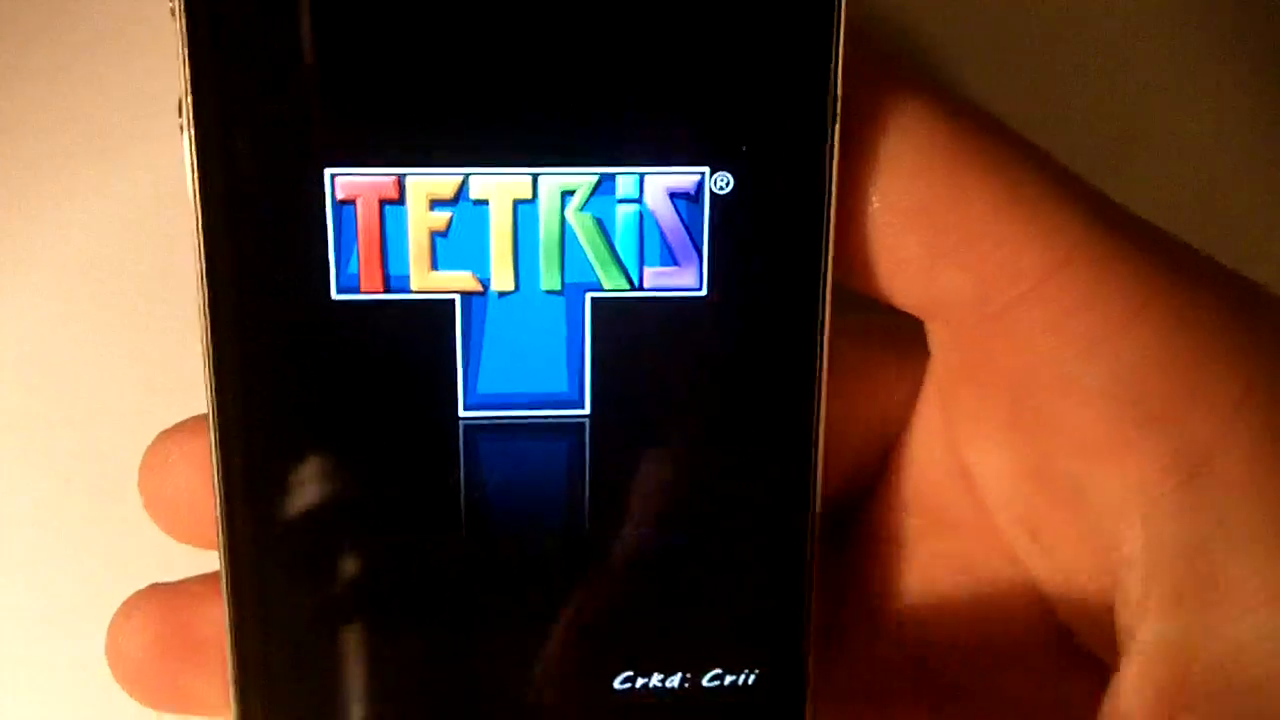